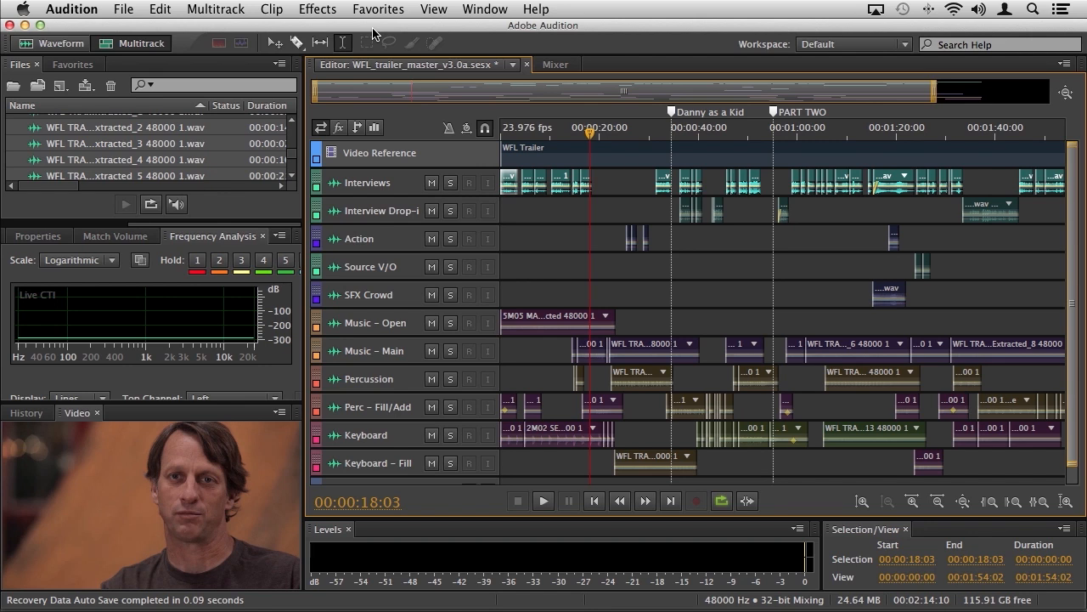
{"action": "mouse_move", "coordinate": [399, 29]}
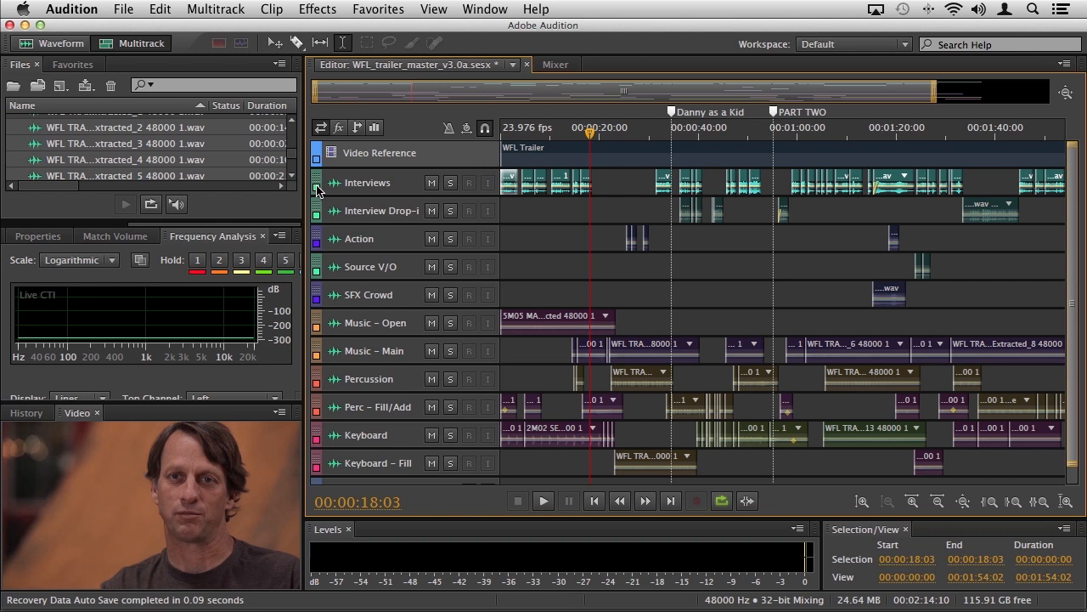
- Recolour the Interviews track to orange-red through the Track Color dialog
{"action": "left_click", "coordinate": [316, 182]}
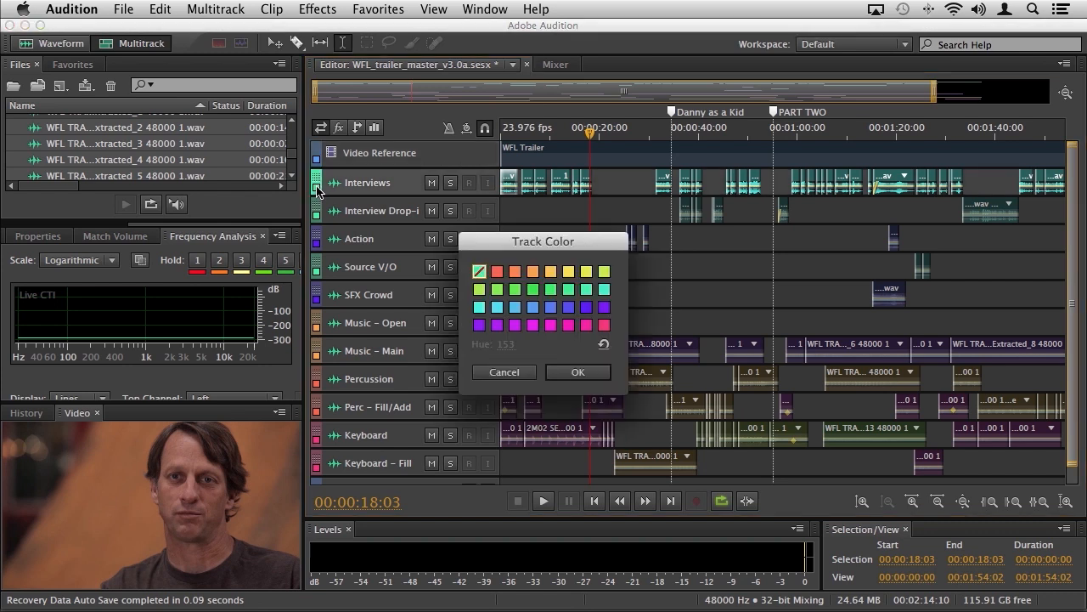
{"action": "left_click", "coordinate": [497, 272]}
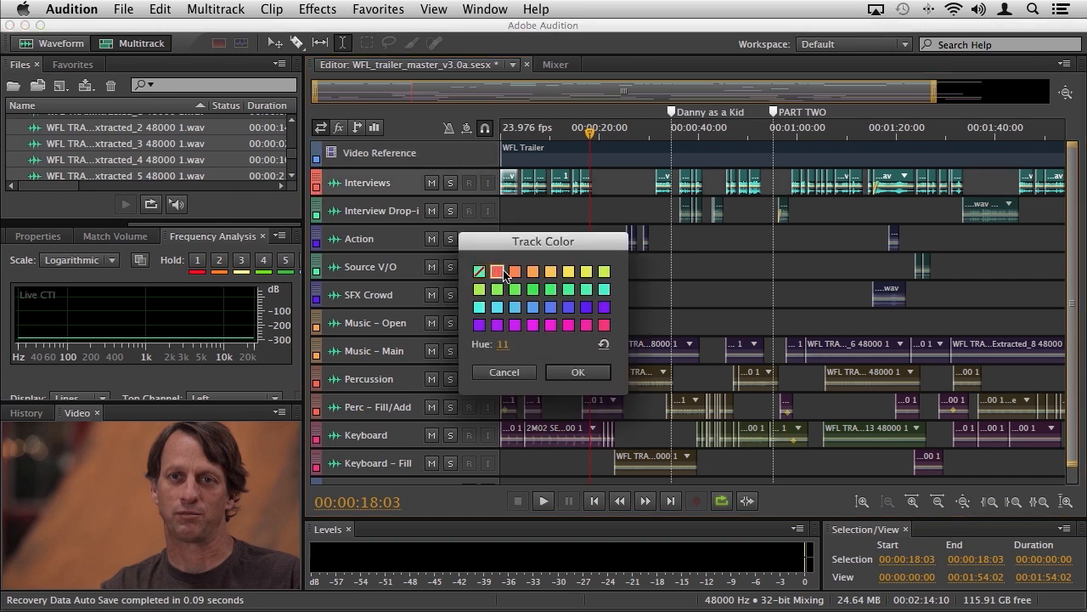
{"action": "mouse_move", "coordinate": [513, 303]}
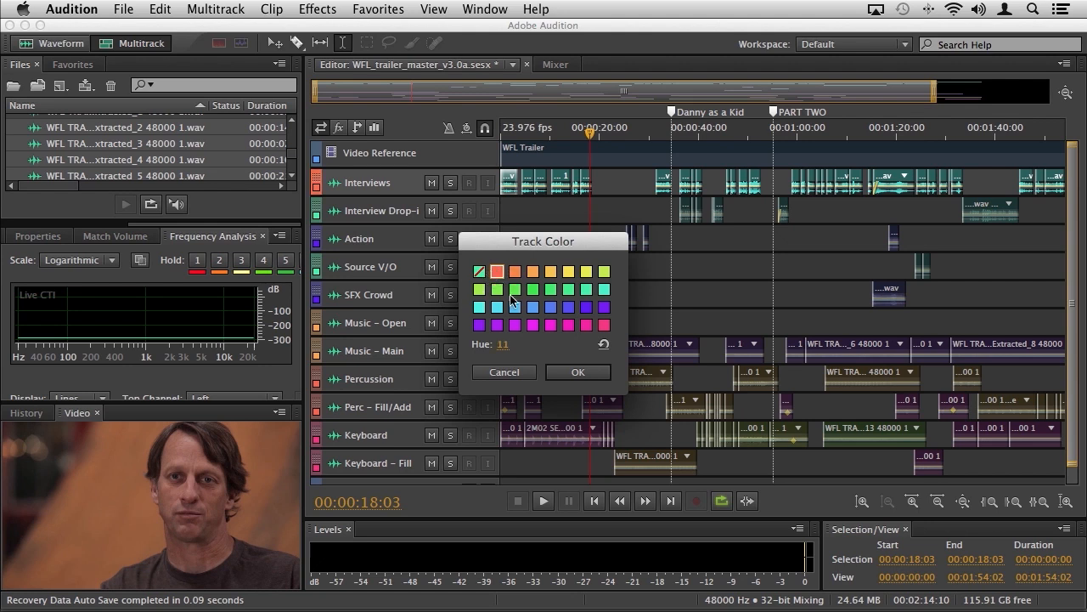
{"action": "left_click", "coordinate": [503, 372]}
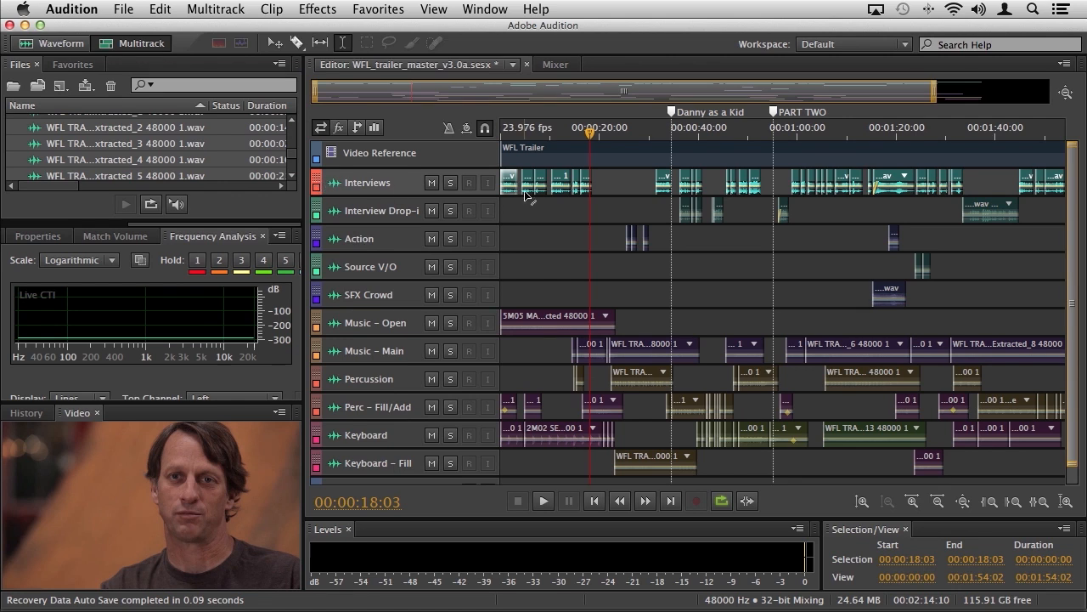
{"action": "mouse_move", "coordinate": [567, 189]}
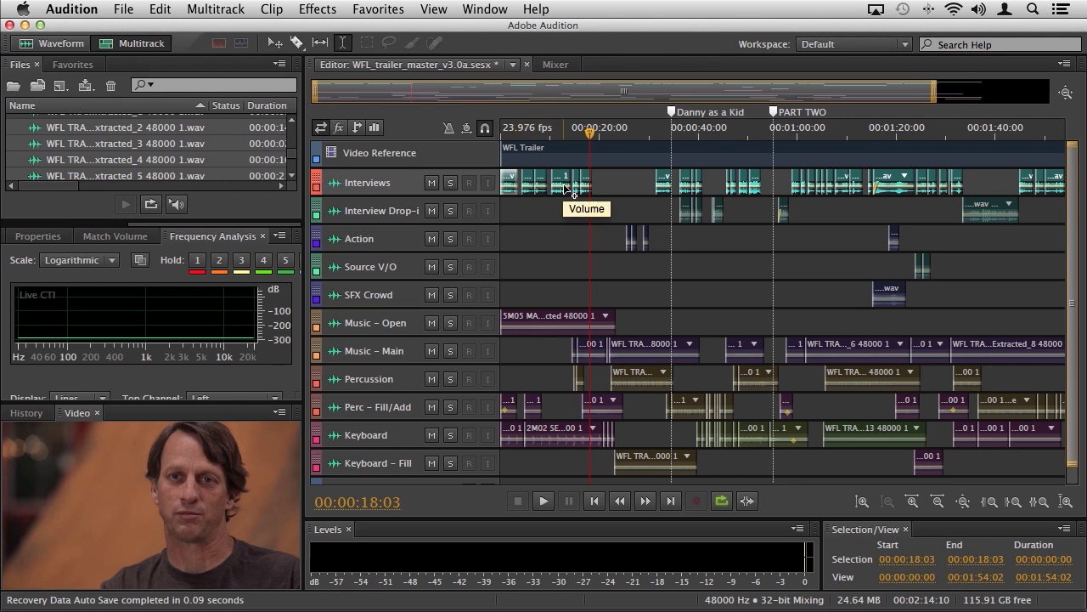
{"action": "mouse_move", "coordinate": [527, 182]}
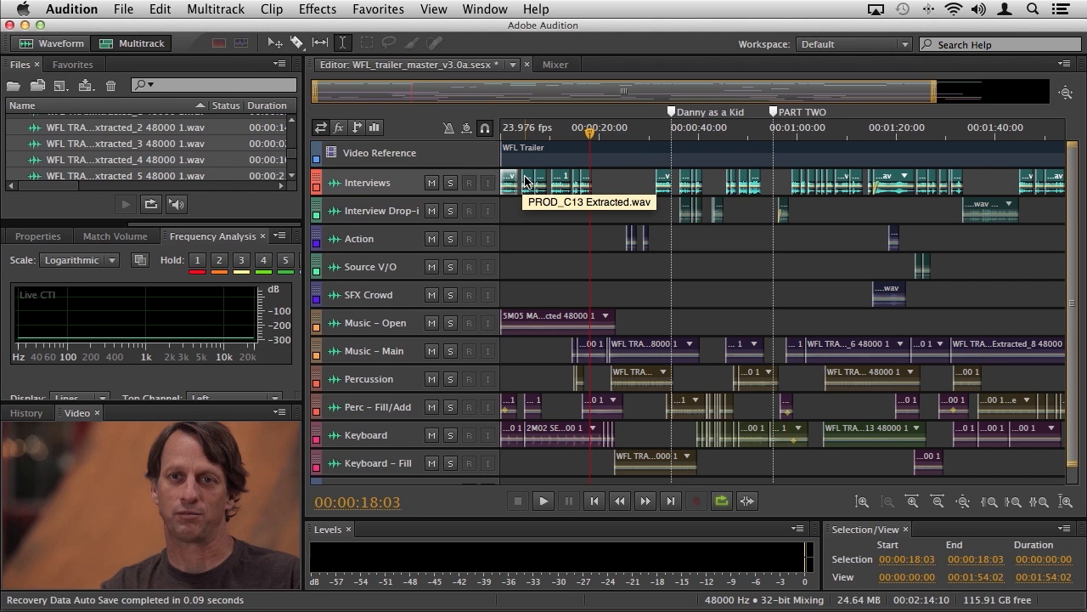
{"action": "mouse_move", "coordinate": [528, 179]}
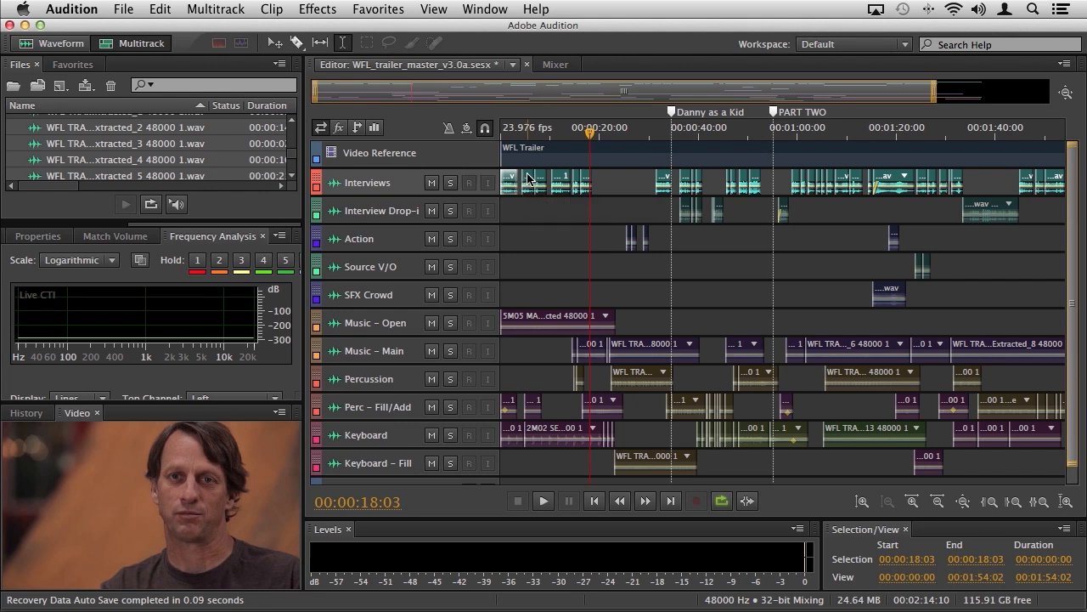
- Set the Interviews clips to Follow Track Color after trying orange-red, orange and yellow-orange swatches
{"action": "scroll", "scroll_direction": "right", "scroll_amount": 3}
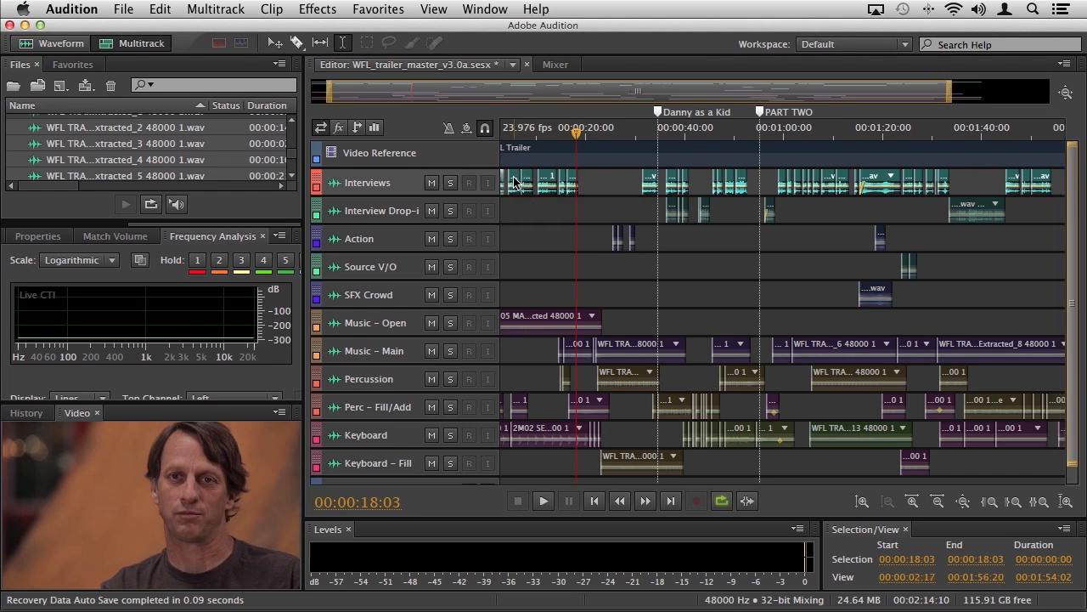
{"action": "right_click", "coordinate": [513, 181]}
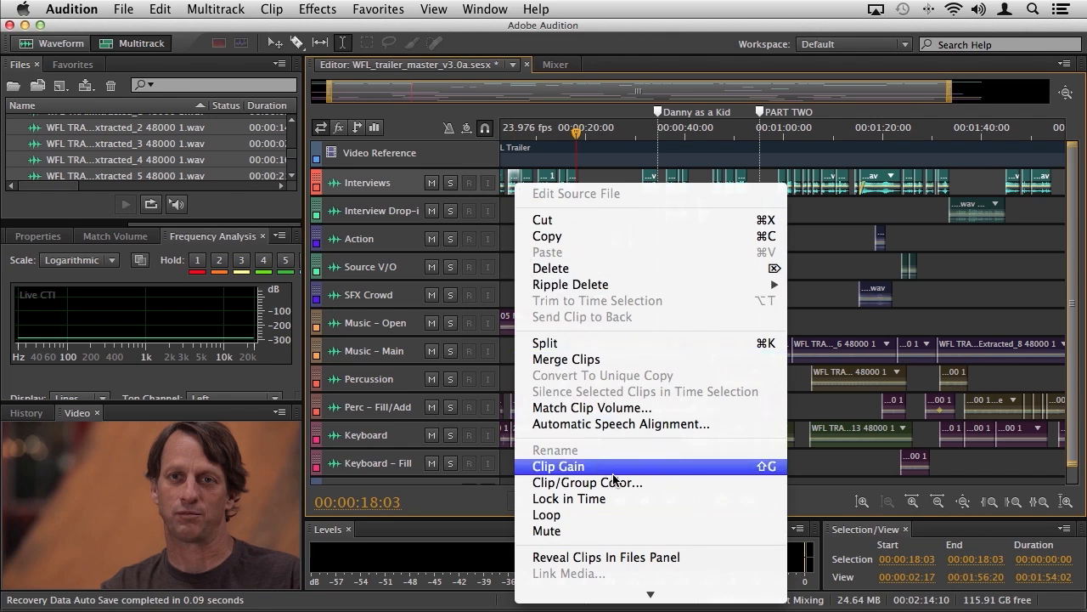
{"action": "left_click", "coordinate": [588, 483]}
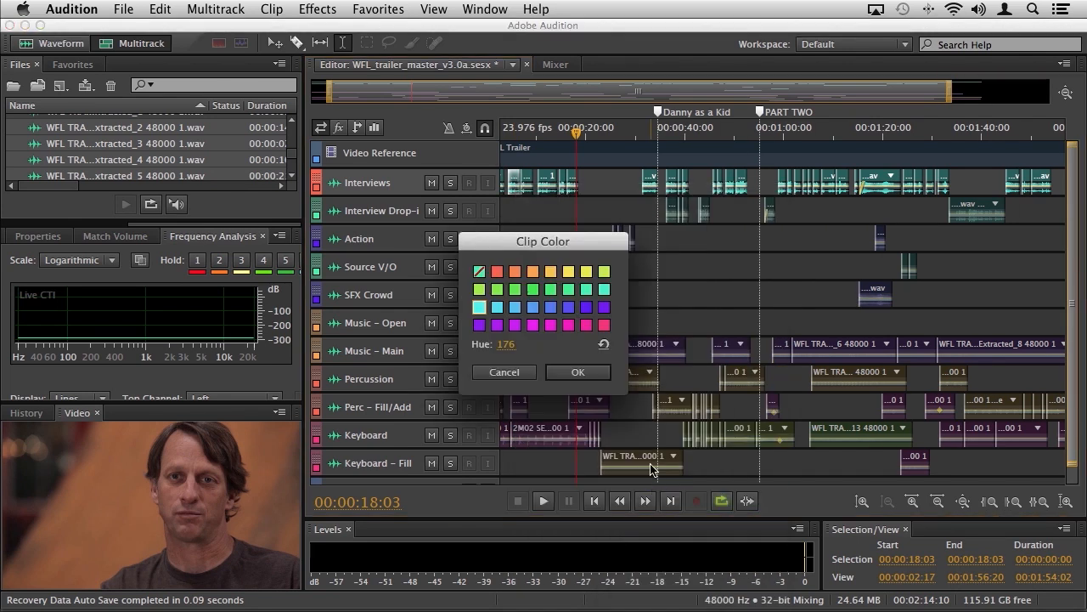
{"action": "left_click", "coordinate": [496, 272]}
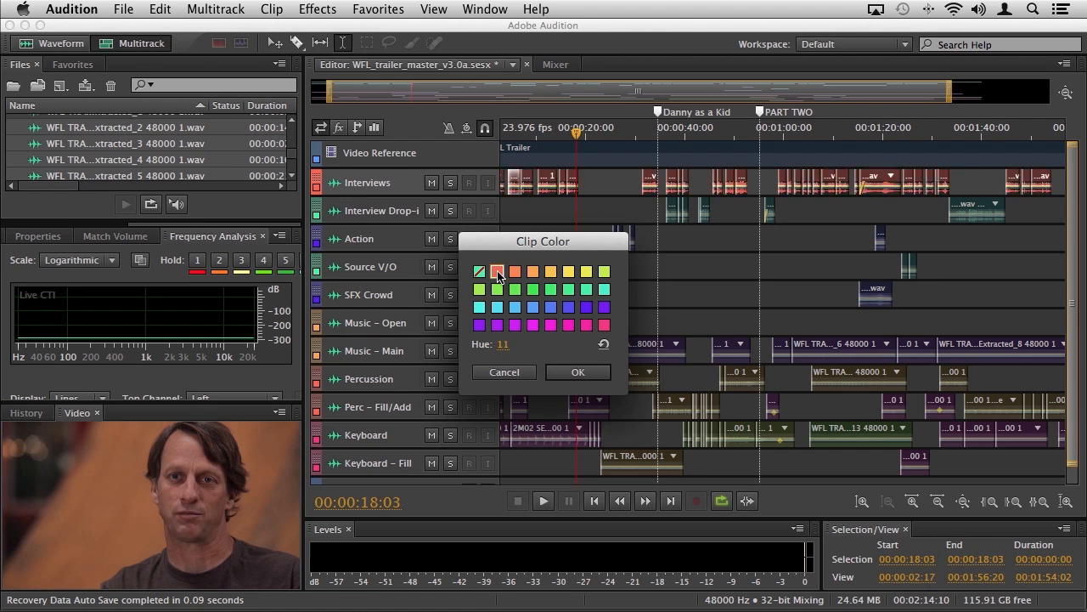
{"action": "left_click", "coordinate": [533, 271]}
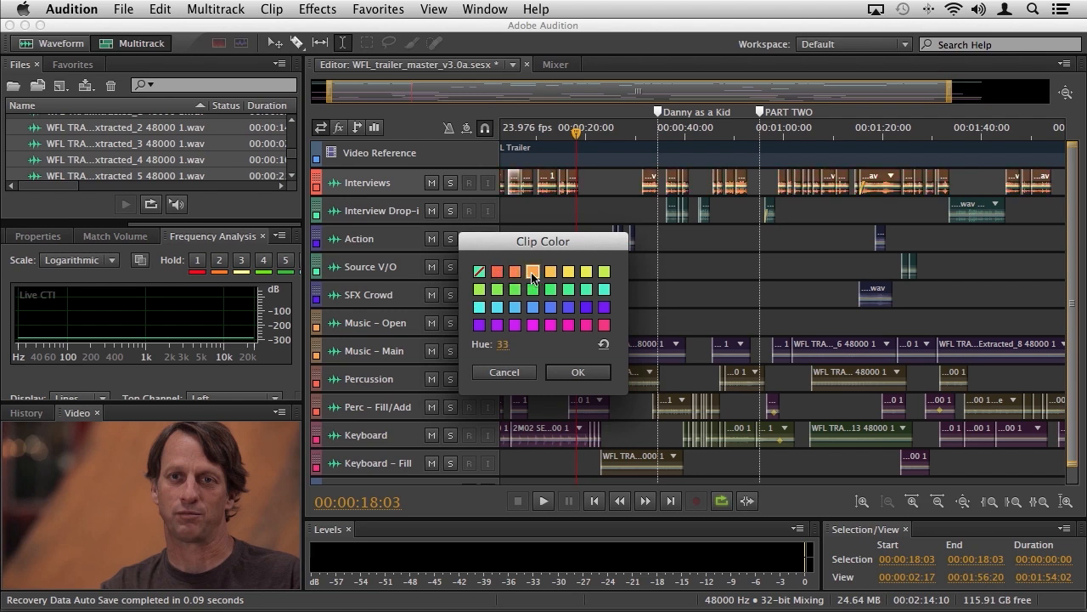
{"action": "left_click", "coordinate": [480, 272]}
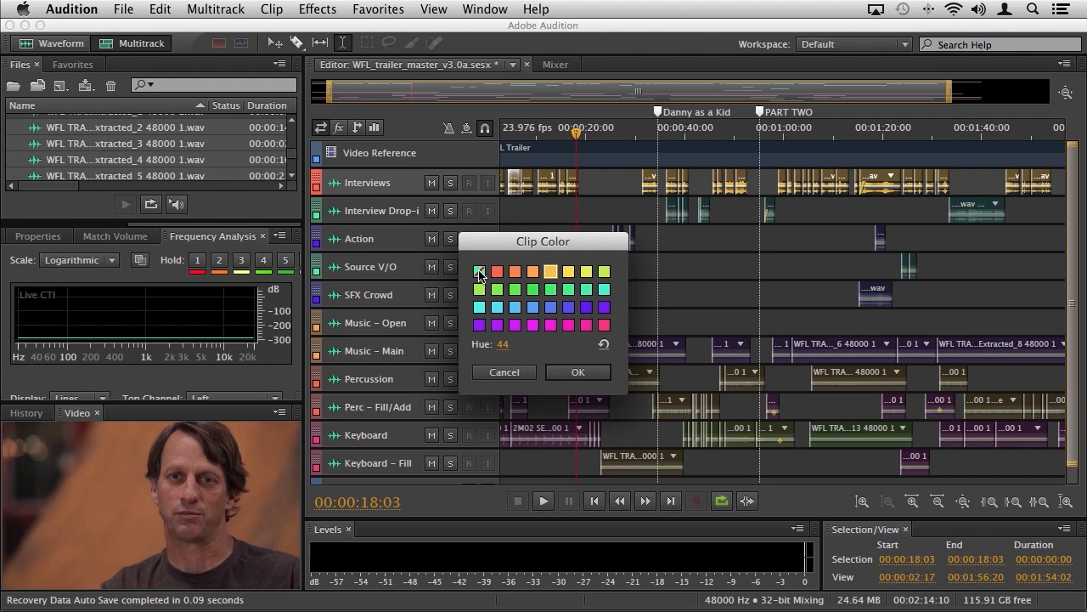
{"action": "left_click", "coordinate": [479, 272]}
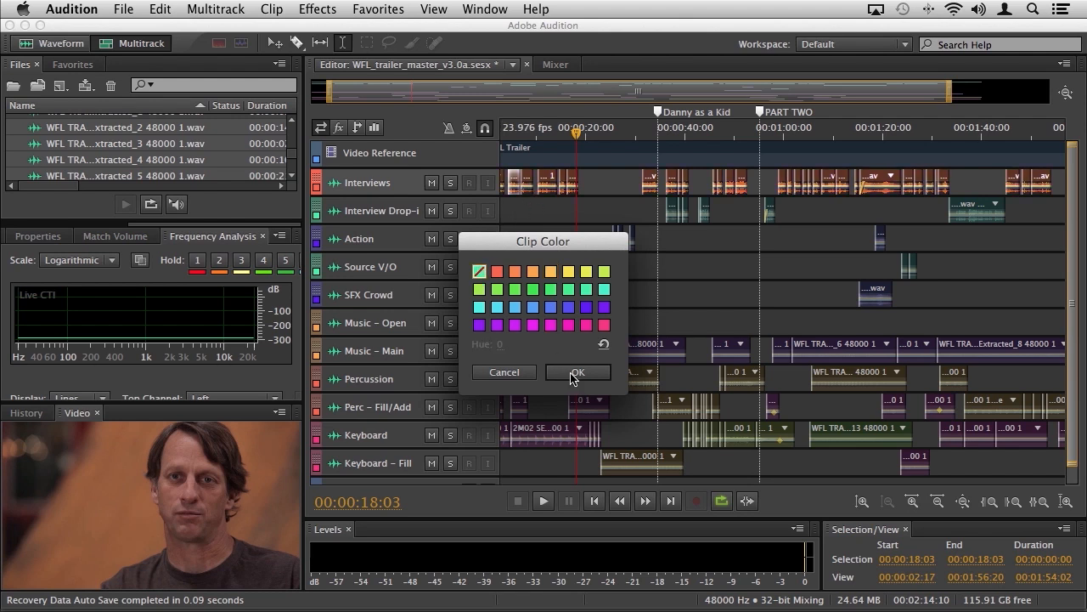
{"action": "left_click", "coordinate": [578, 372]}
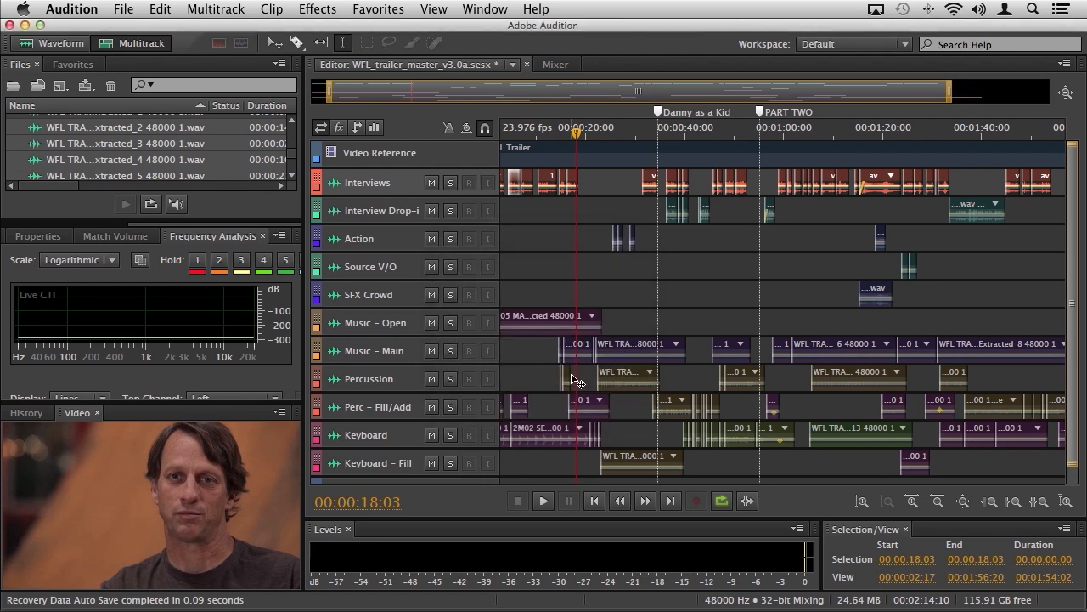
- Move the playhead on the timeline ruler to about 00:00:10:09
{"action": "left_click", "coordinate": [557, 183]}
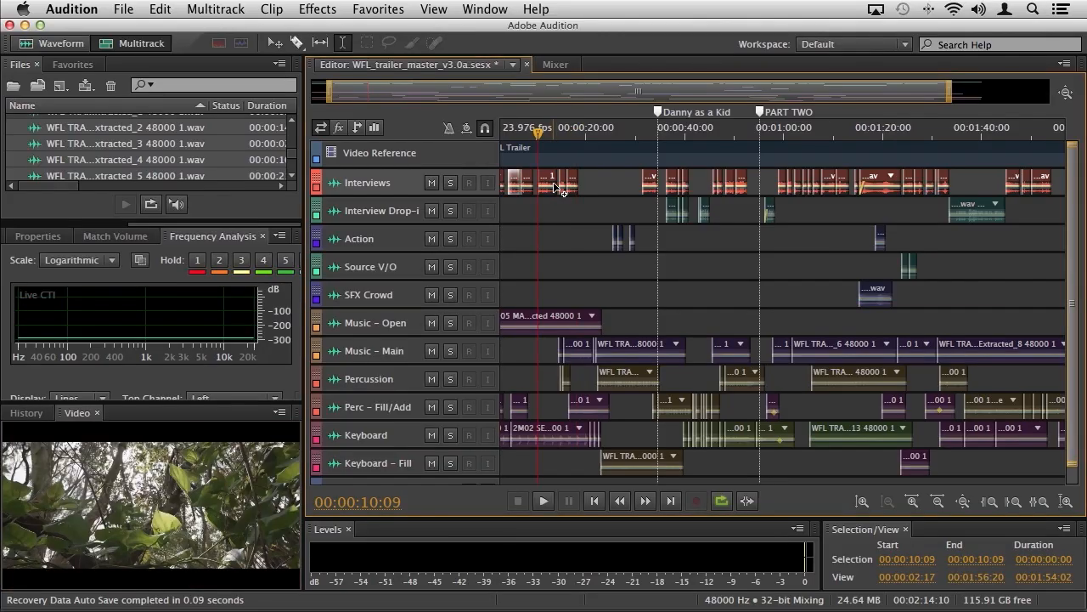